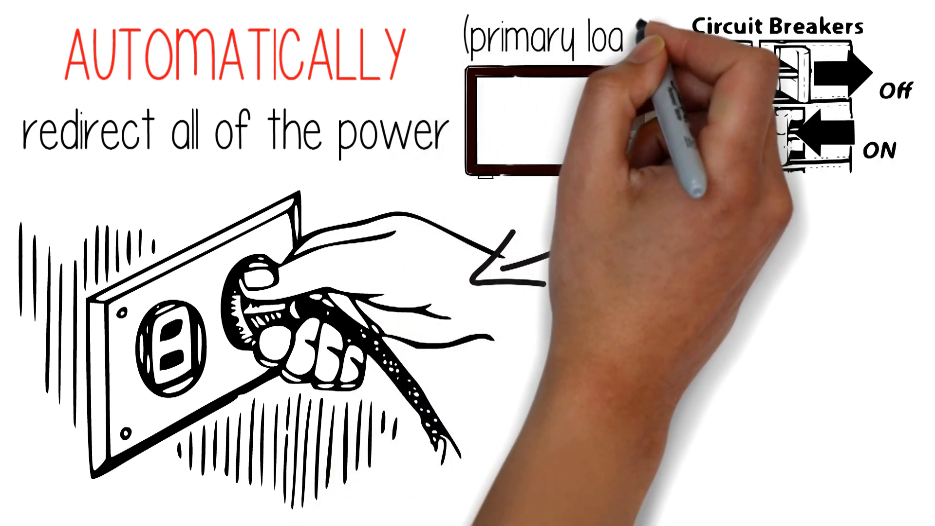
pyautogui.moveTo(865, 488)
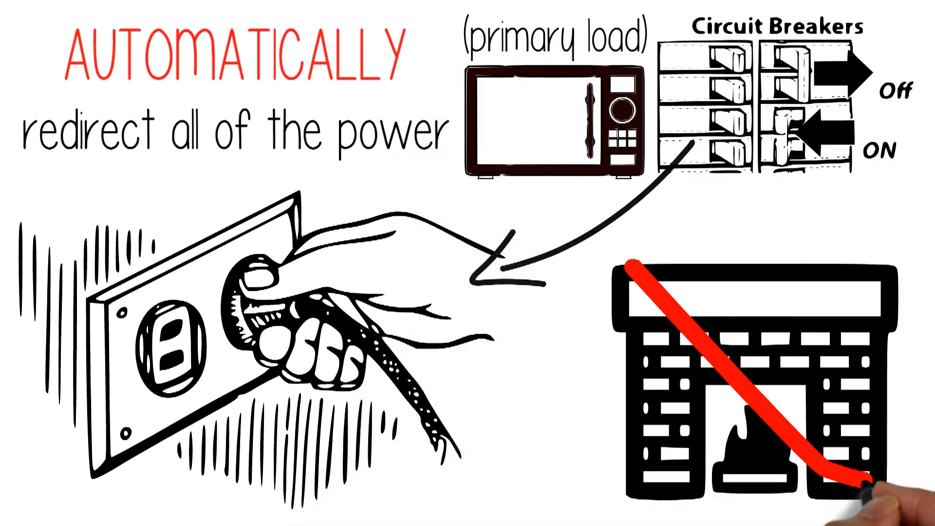